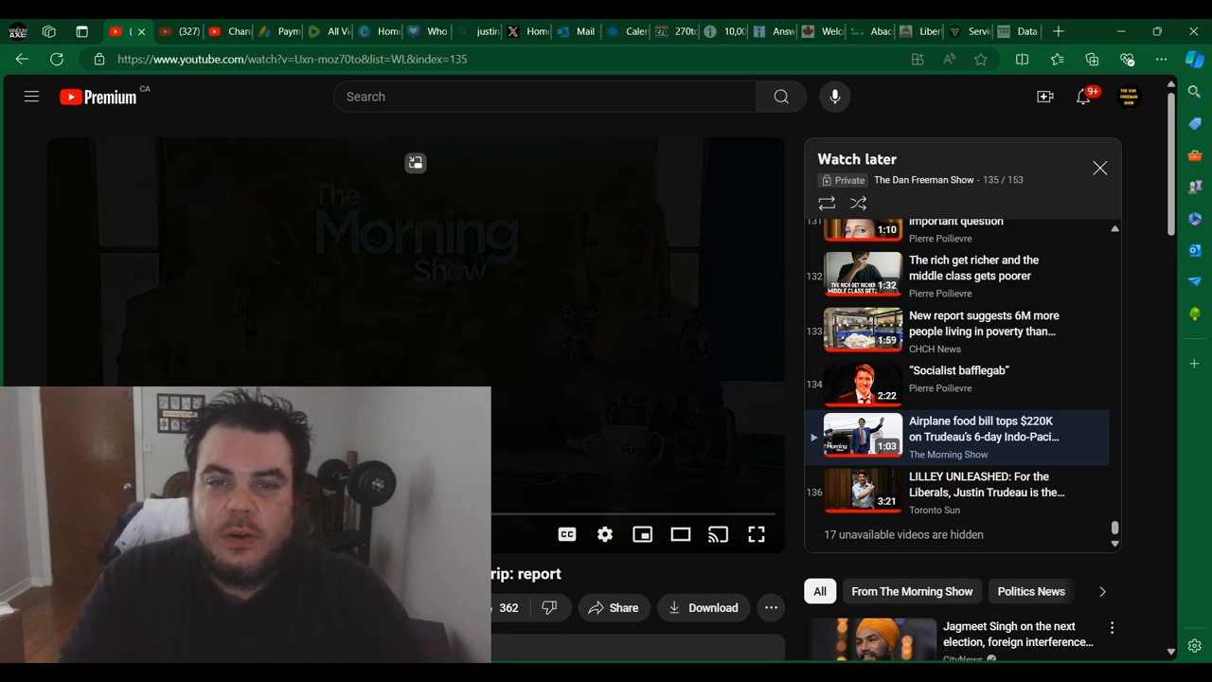
{"action": "mouse_move", "coordinate": [758, 534]}
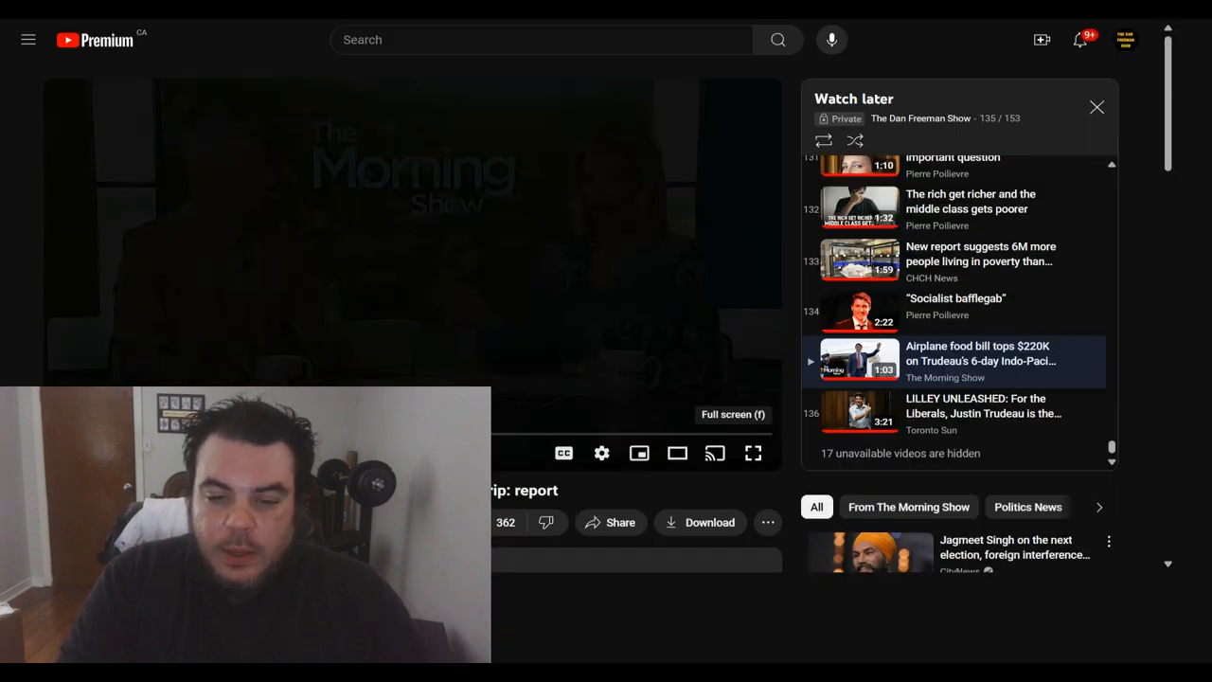
- Play the Trudeau Indo-Pacific food bill news clip in full screen
{"action": "left_click", "coordinate": [754, 453]}
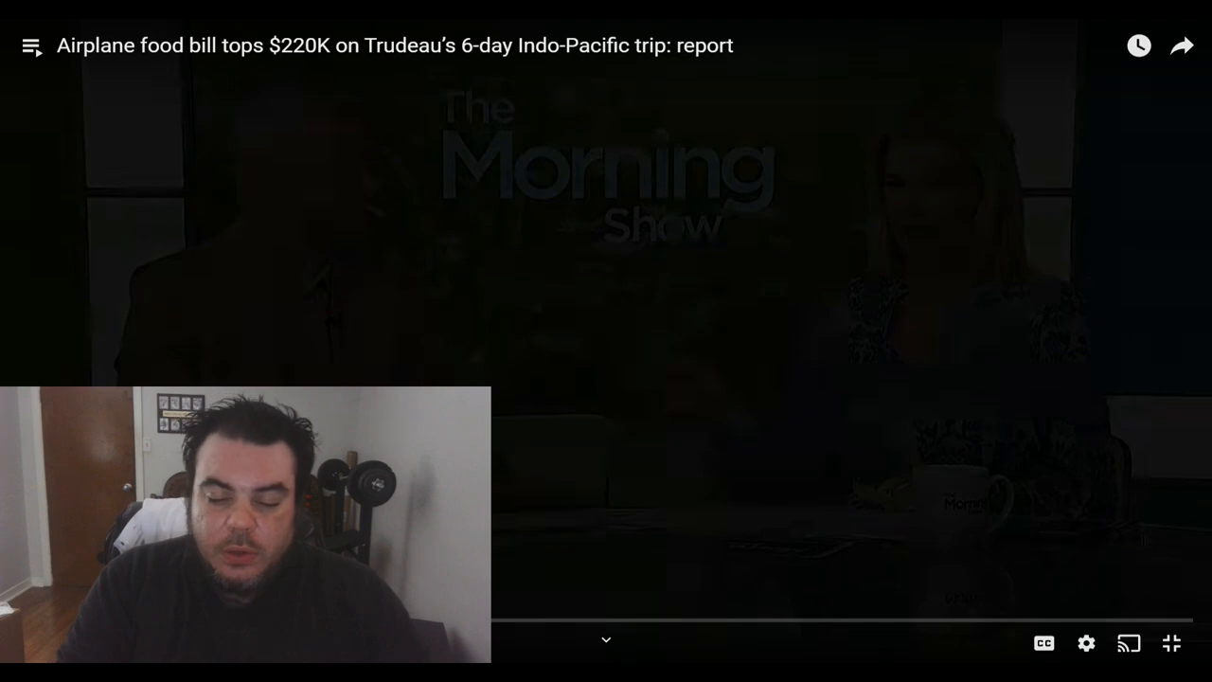
{"action": "left_click", "coordinate": [607, 340]}
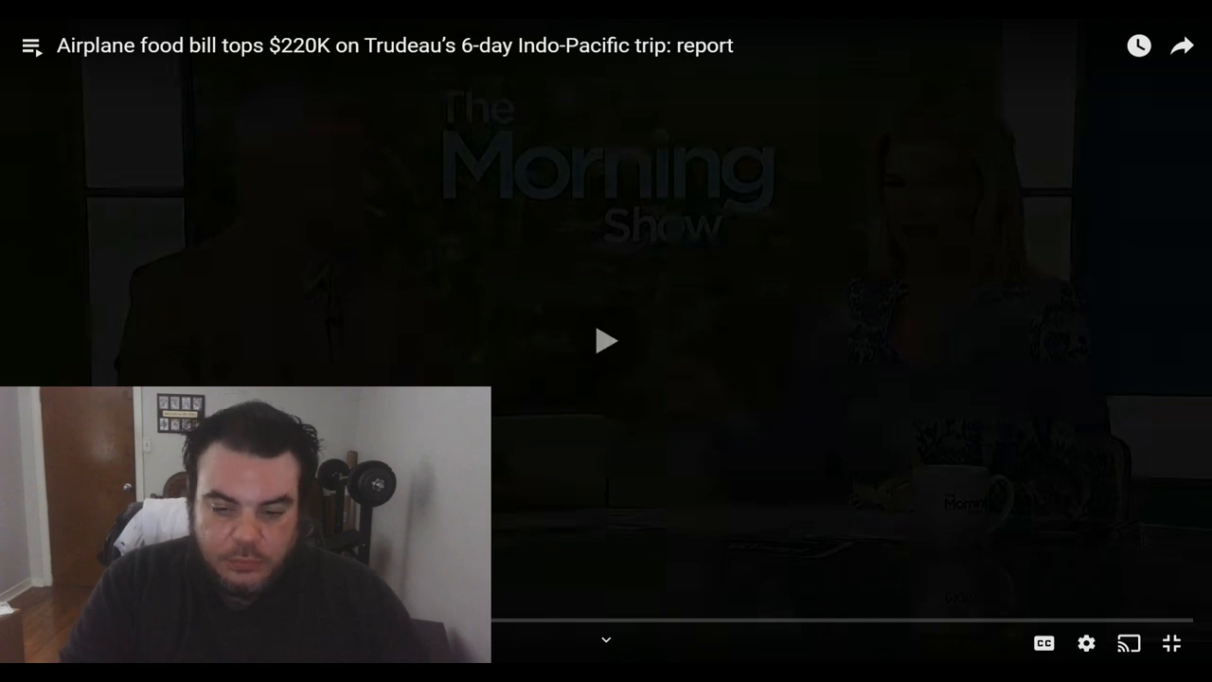
{"action": "left_click", "coordinate": [606, 341]}
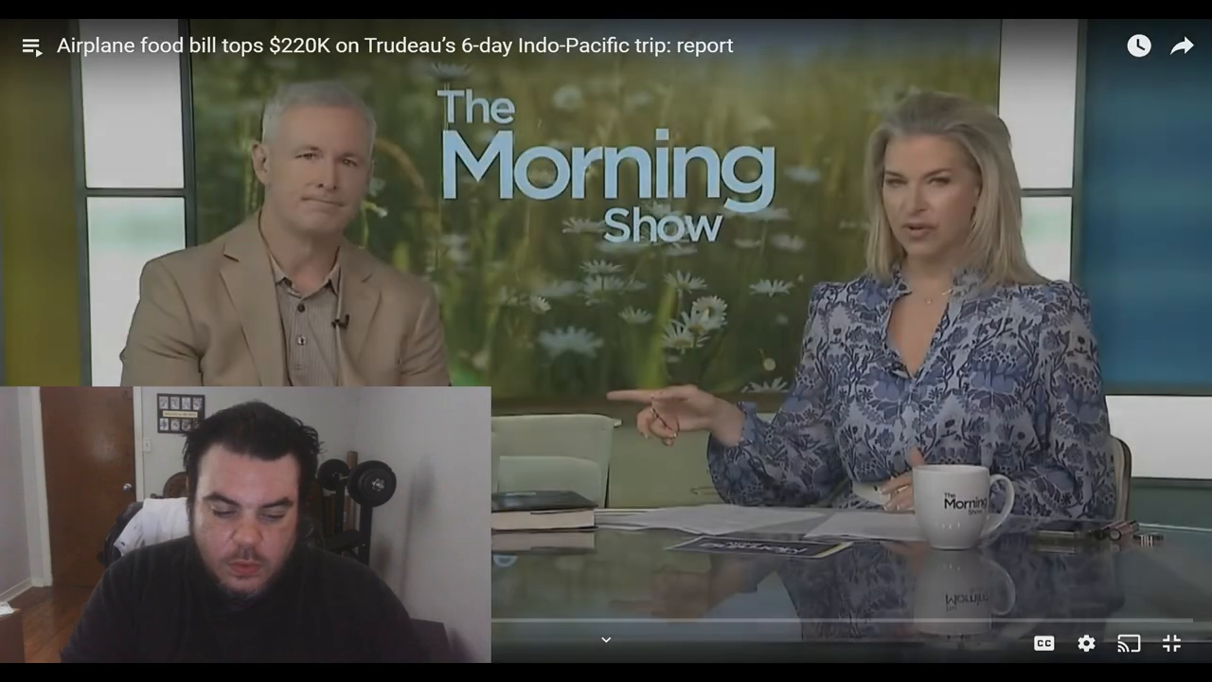